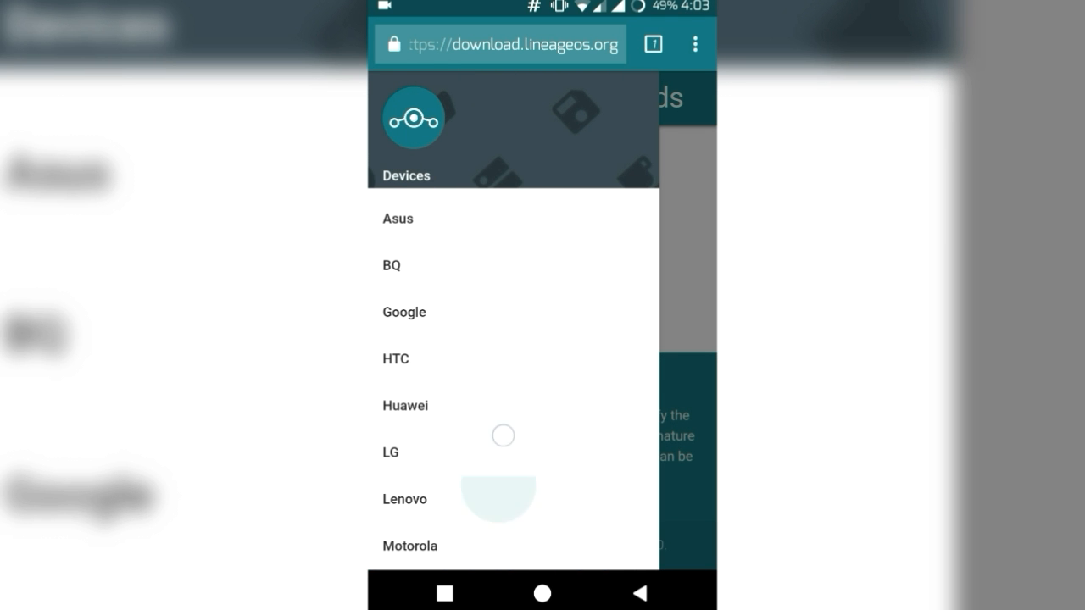
Step: Scroll the device list and expand YU to show the Yunique (jalebi) model
scroll("down", 3)
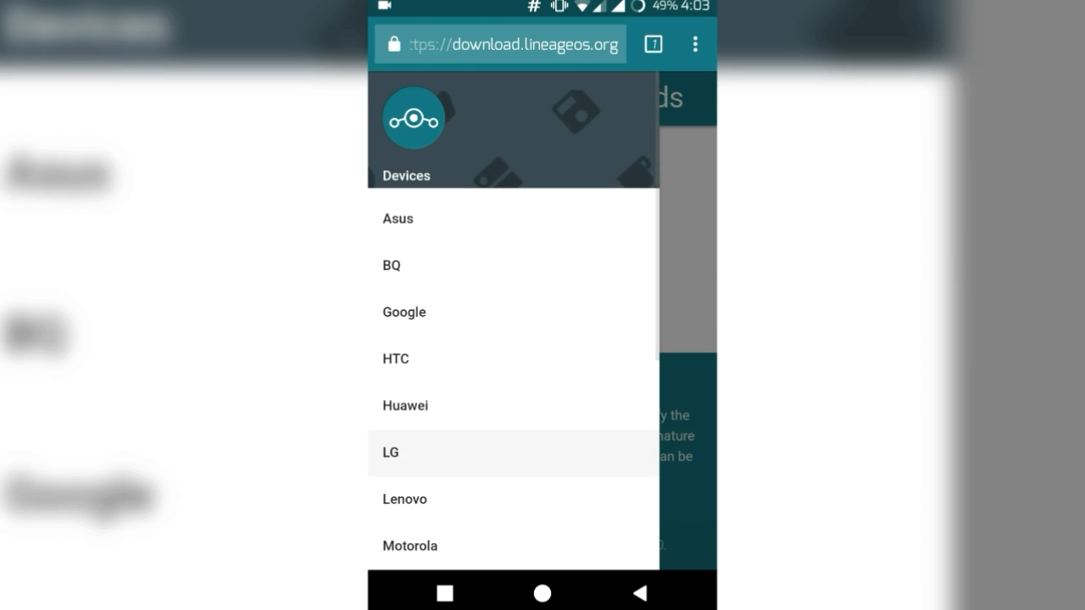
scroll("down", 3)
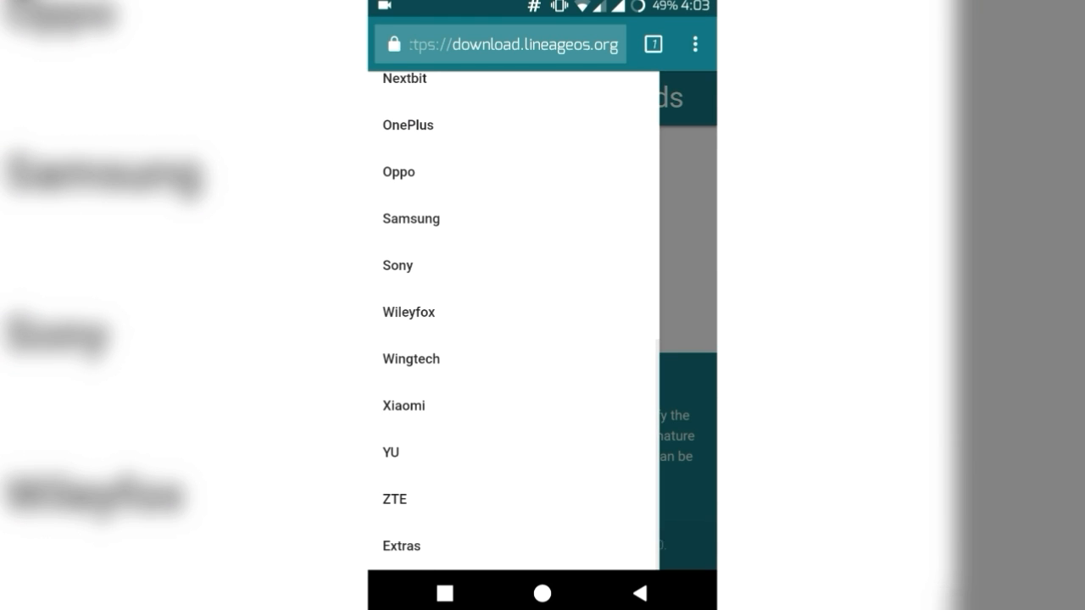
left_click(390, 451)
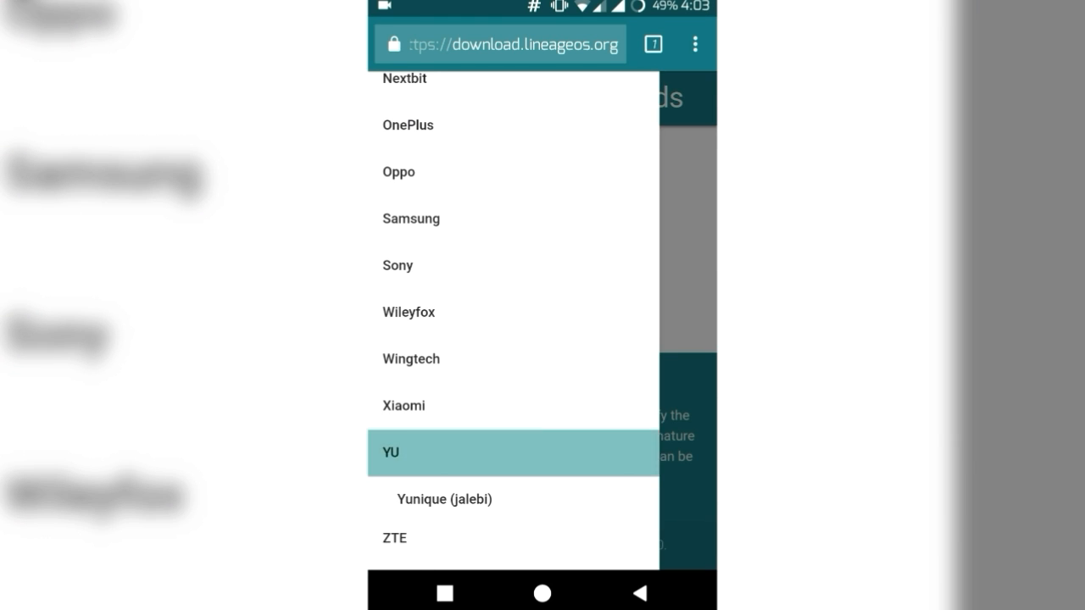
scroll("down", 3)
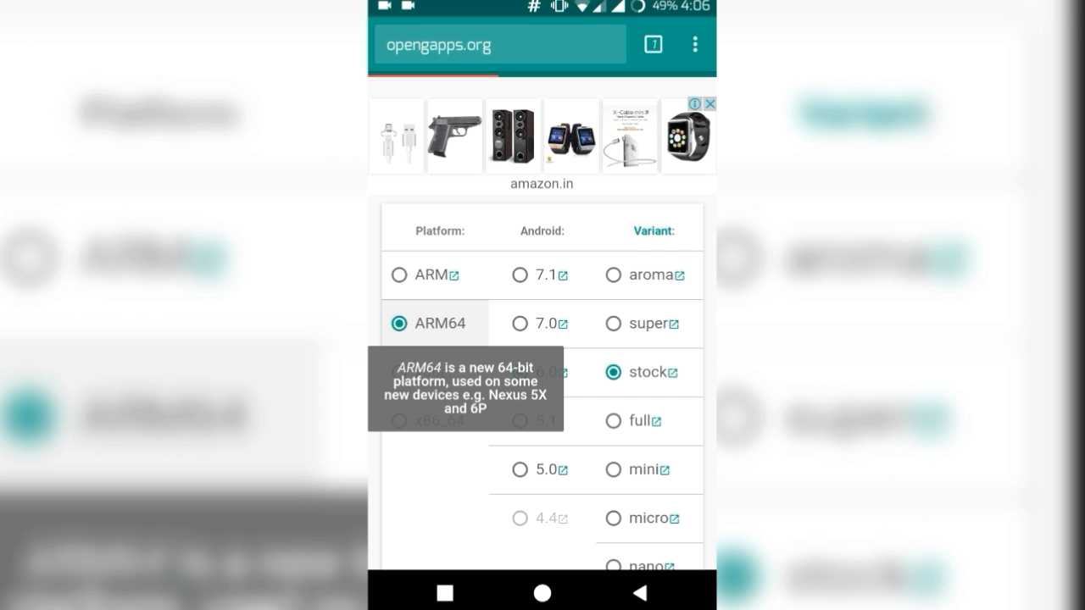
Step: Choose Android 7.1 for the ARM64 stock GApps package and download it
left_click(519, 275)
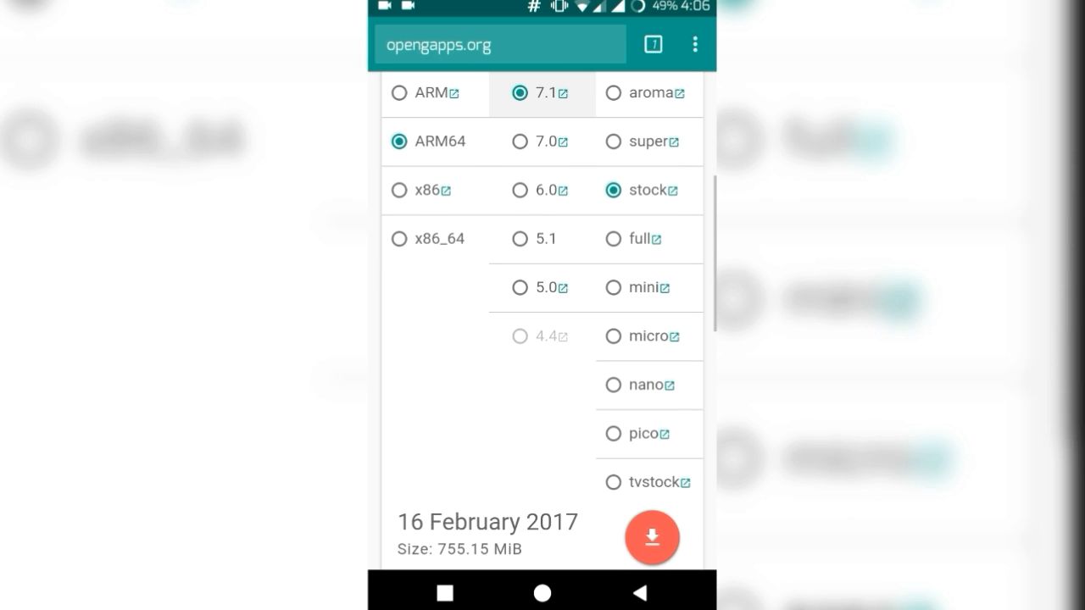
left_click(612, 434)
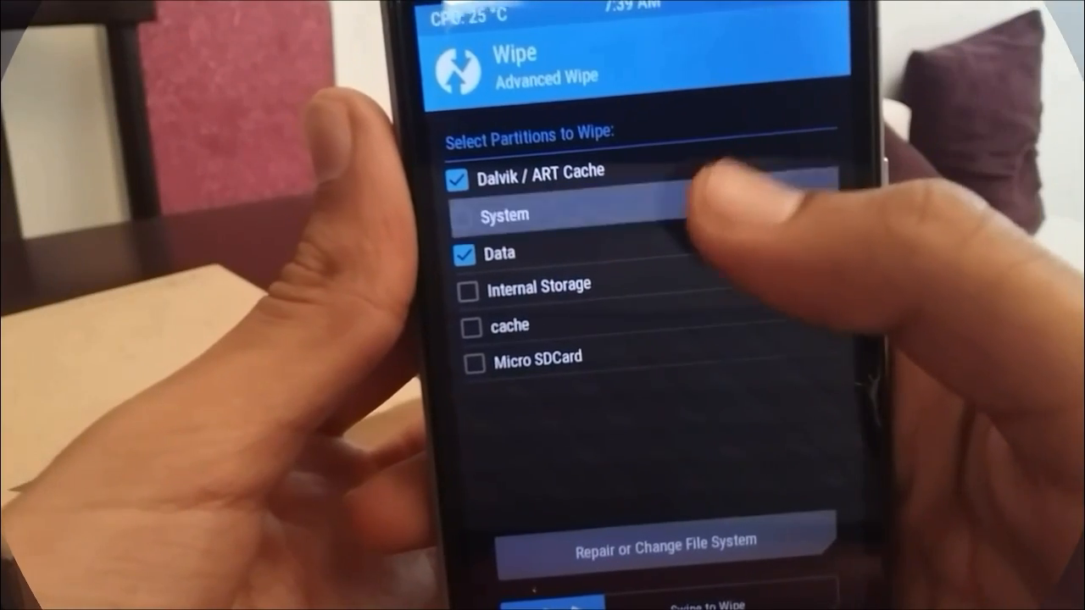
Step: Mark System and cache for wiping, wipe them with Dalvik and Data, and return
left_click(475, 213)
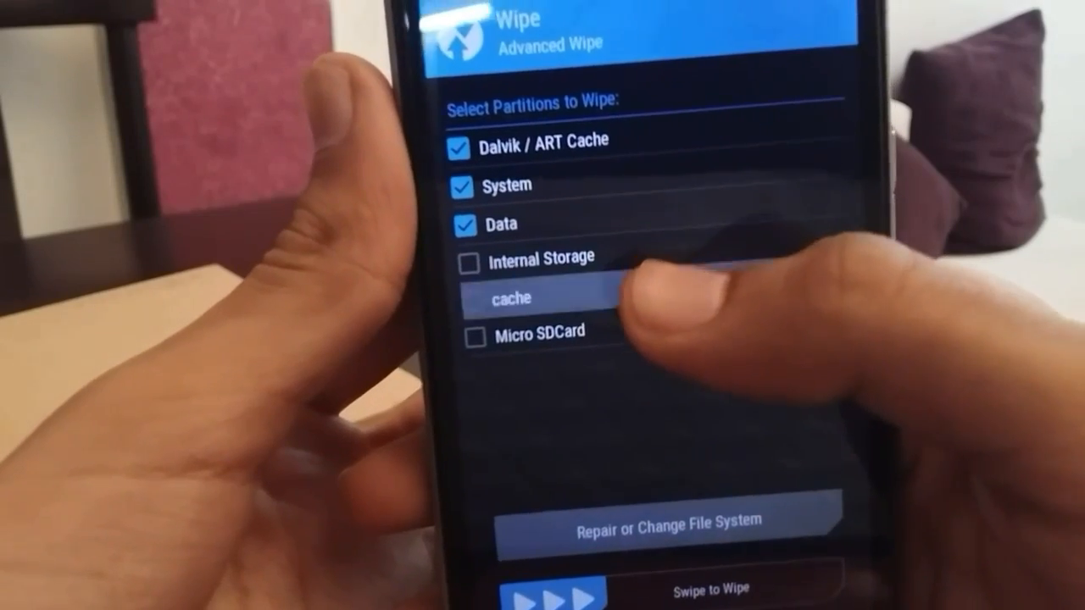
left_click(475, 297)
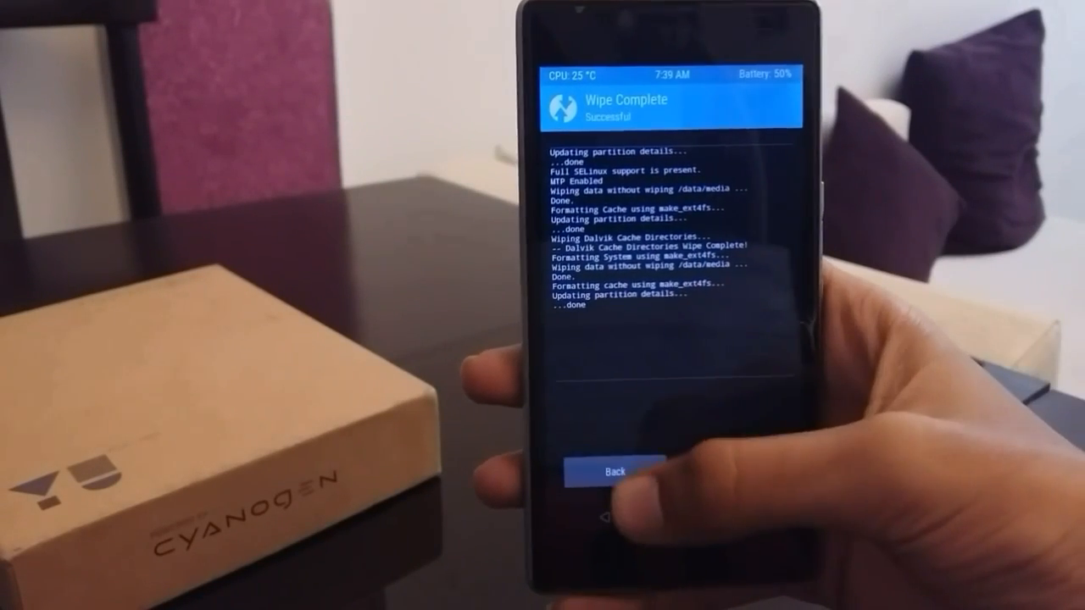
left_click(614, 469)
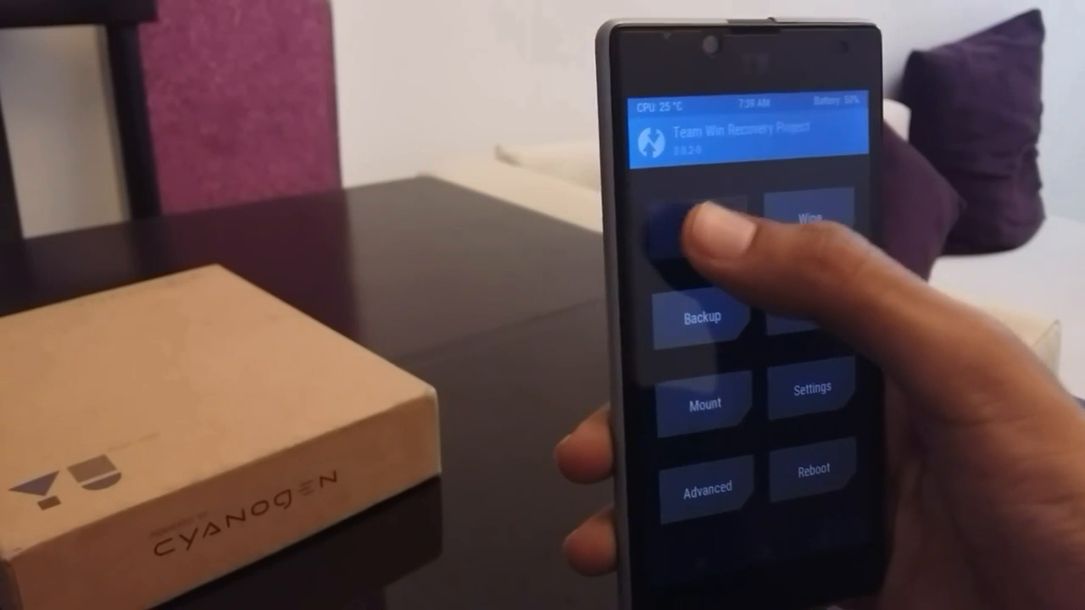
Step: Queue lineage-1.0-20161230-UNOFFICIAL-lettuce.zip from /sdcard/ADM and add another zip
left_click(698, 223)
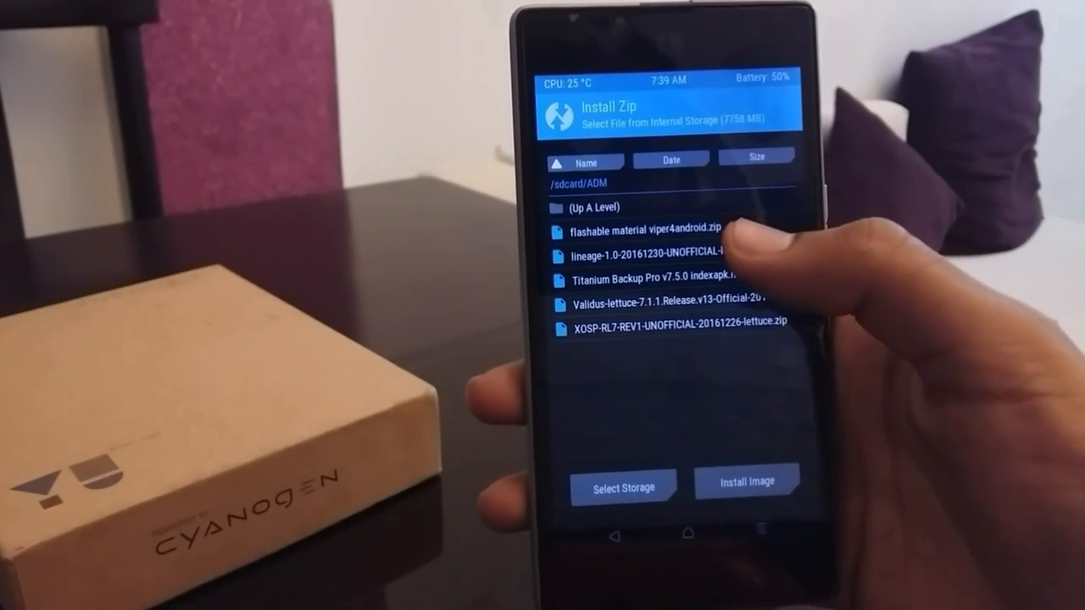
left_click(653, 252)
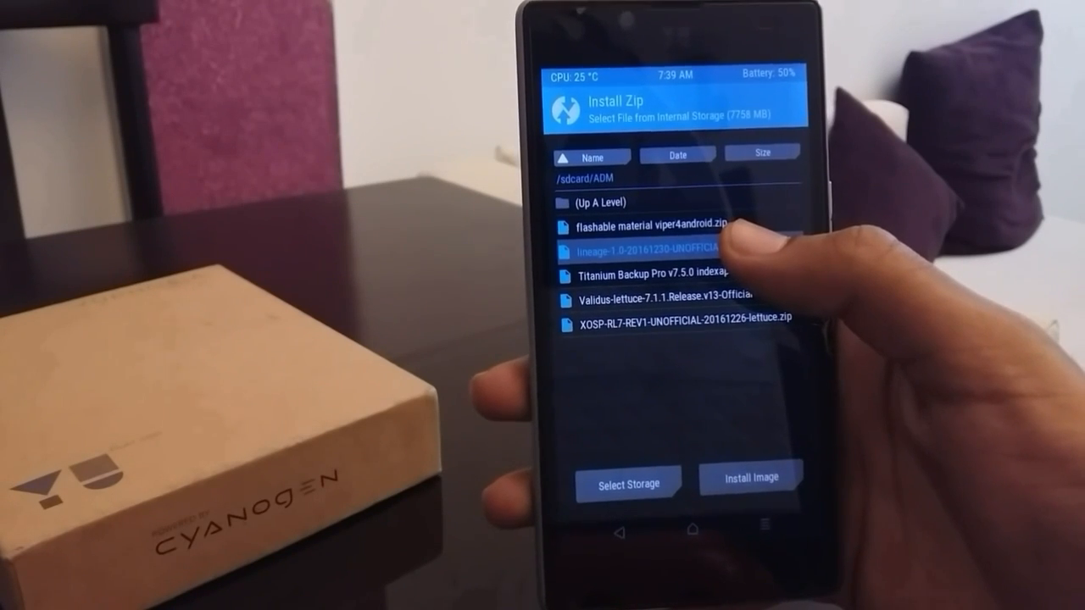
left_click(670, 248)
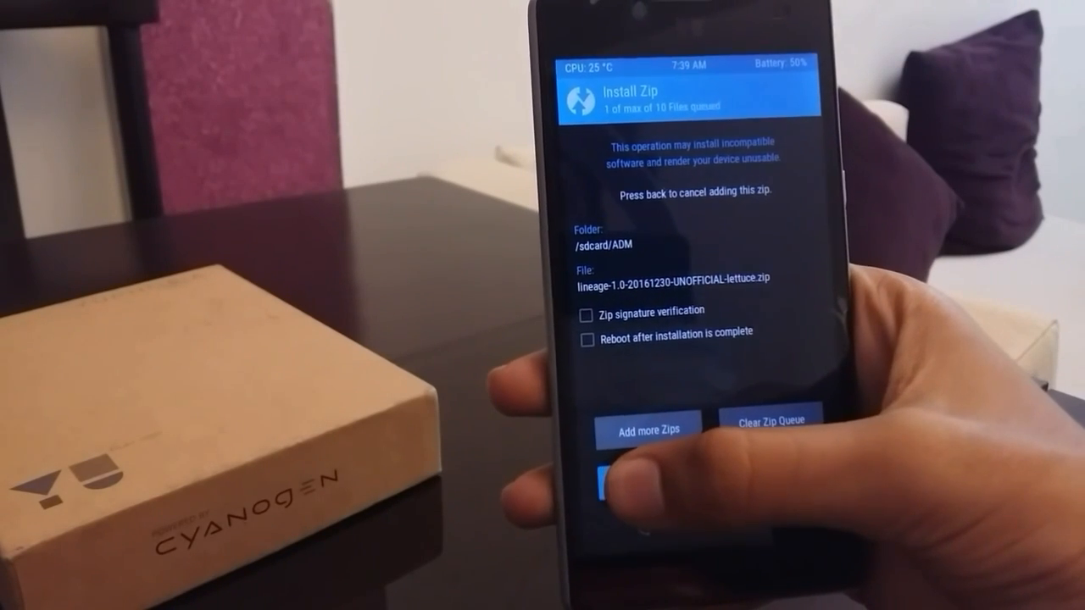
left_click(646, 430)
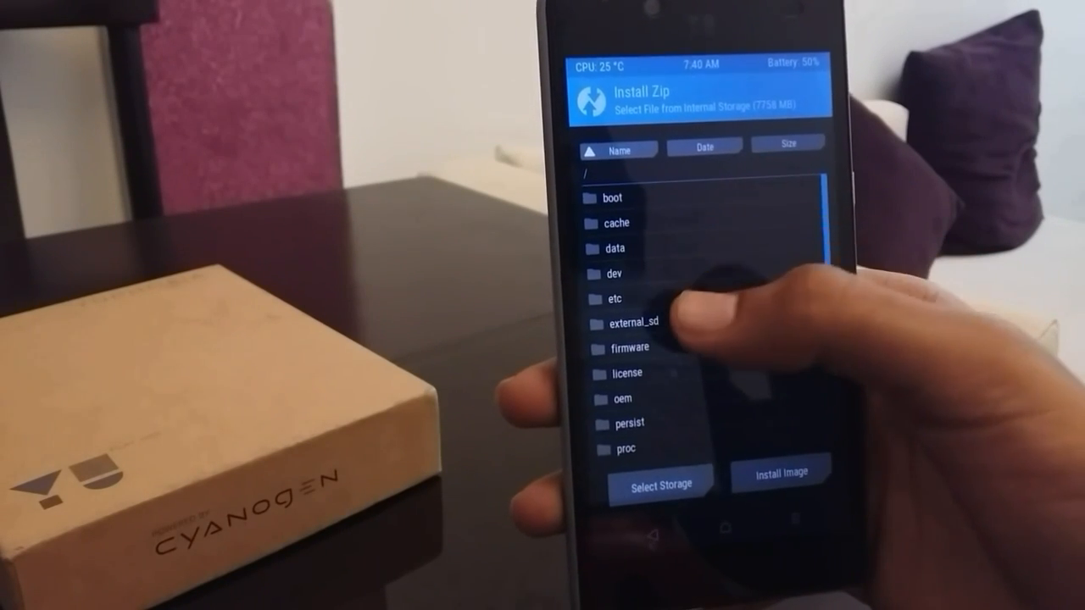
Step: Add the GApps zip from external_sd/ADM, flash, boot LineageOS and pull down quick settings
left_click(628, 322)
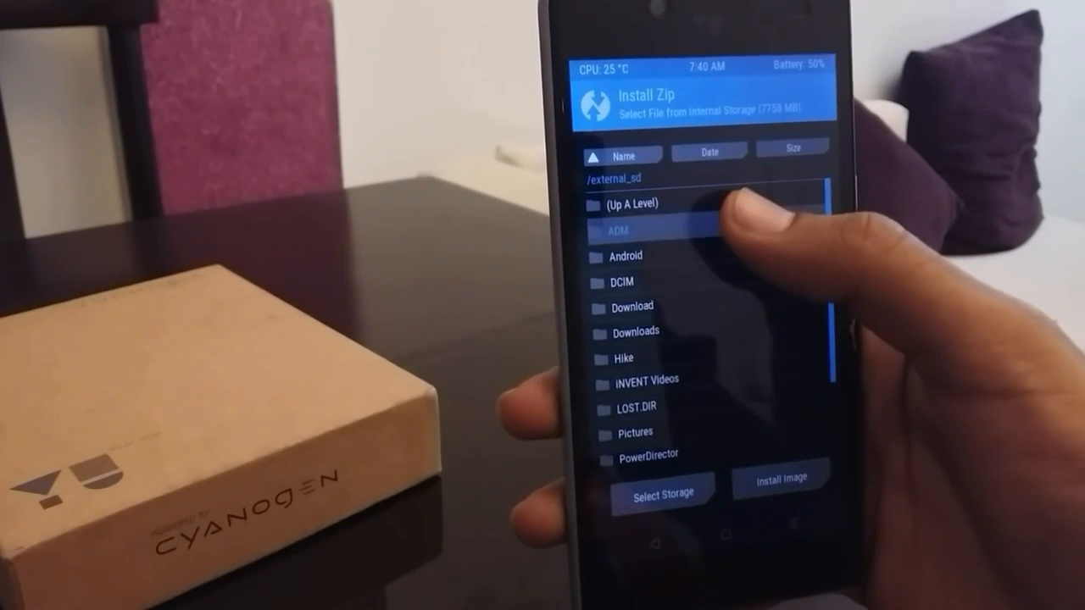
left_click(620, 231)
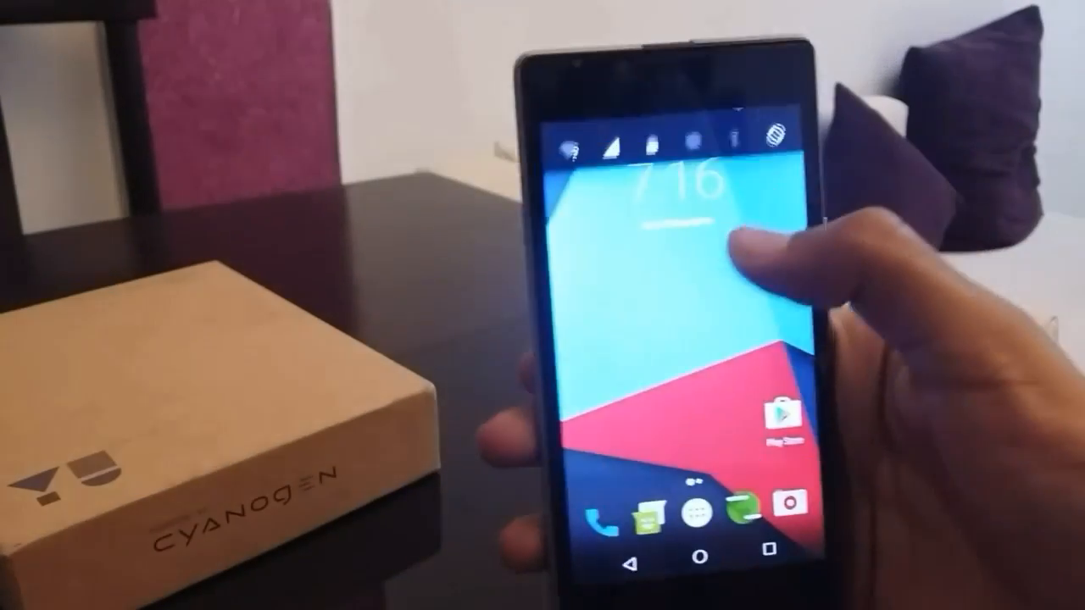
left_click_drag(679, 145, 679, 340)
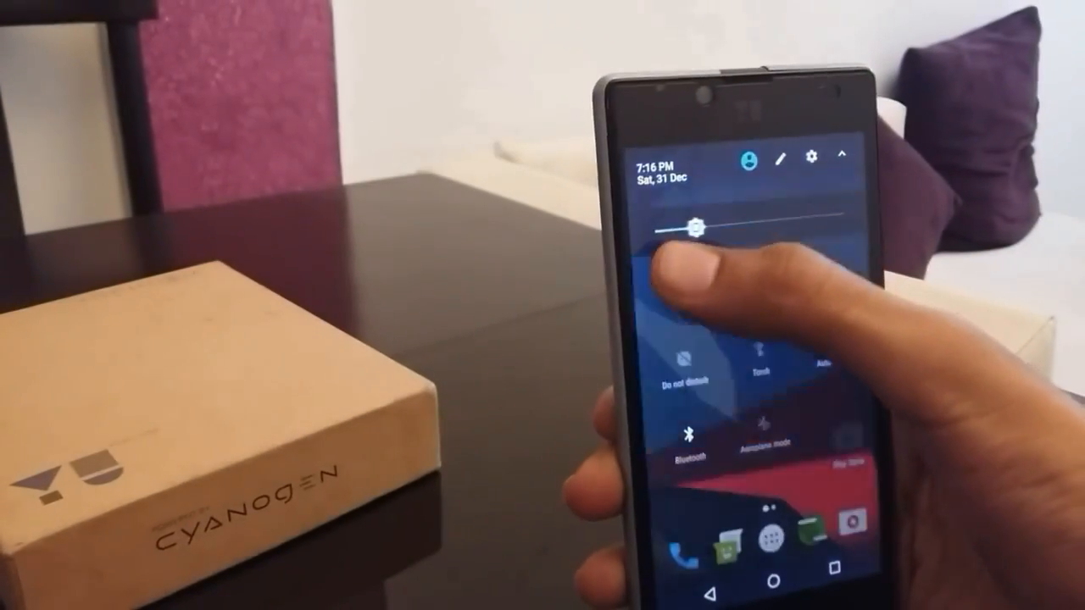